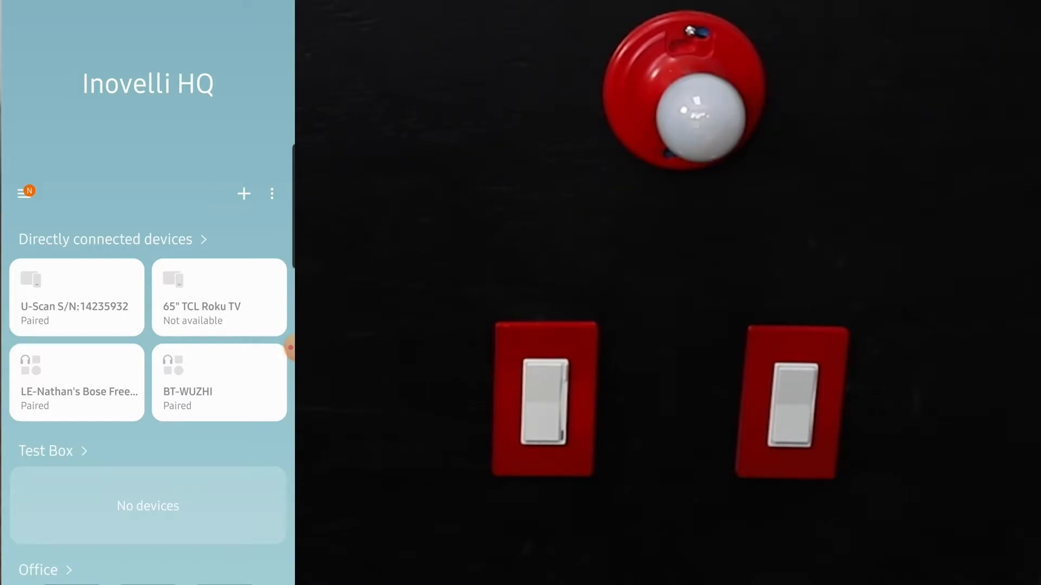
Add a new device to Inovelli HQ to reach the device brand list.
left_click(243, 193)
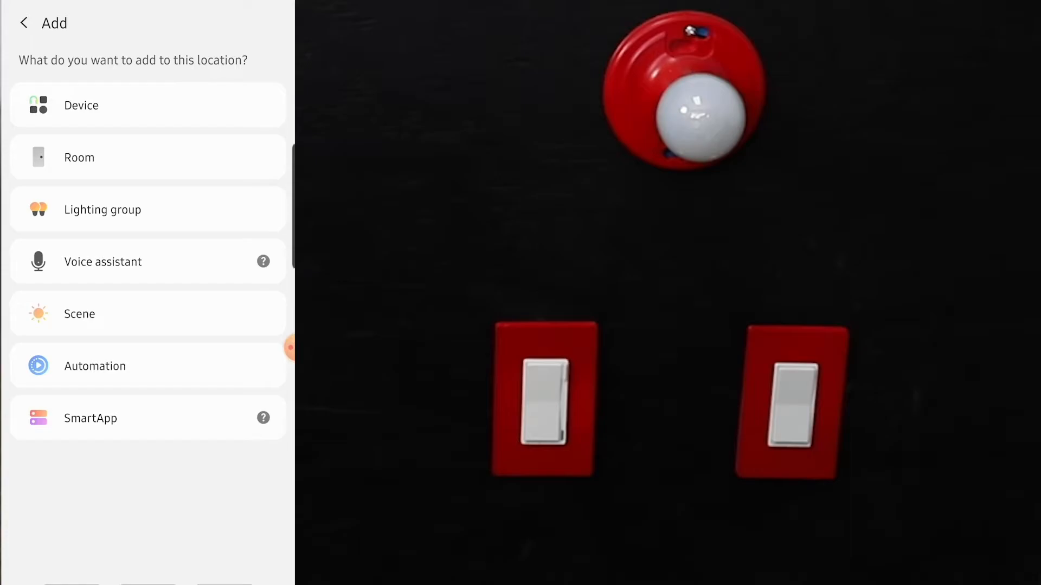
left_click(81, 105)
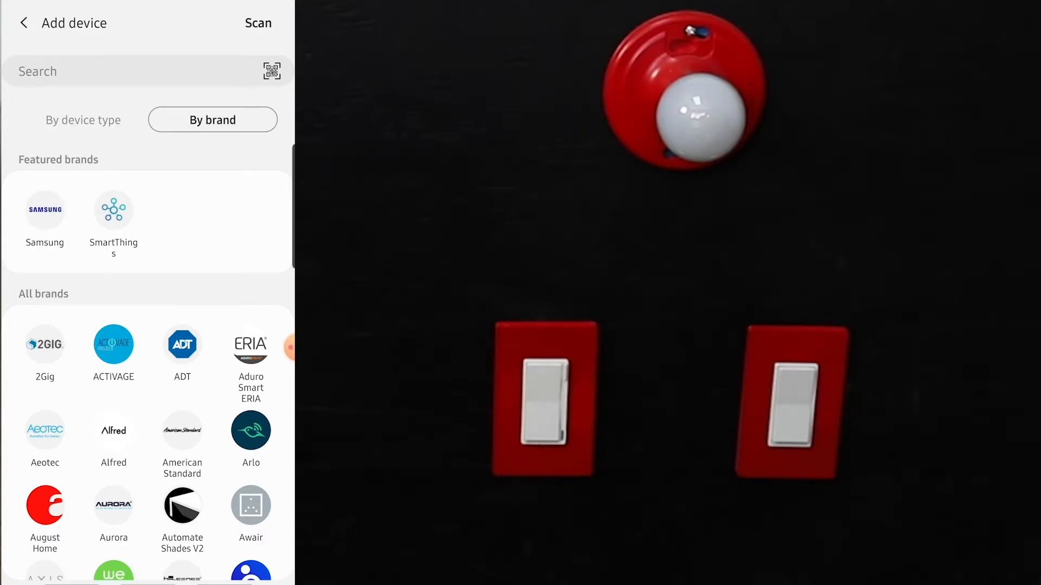
Scan for nearby devices until Inovelli Switch is automatically added.
scroll("down", 3)
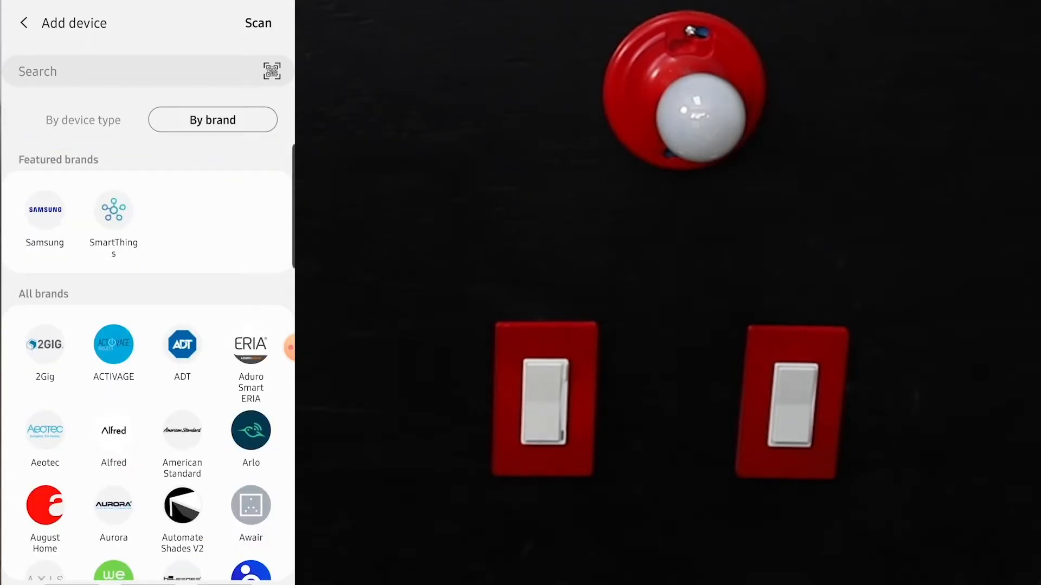
left_click(258, 22)
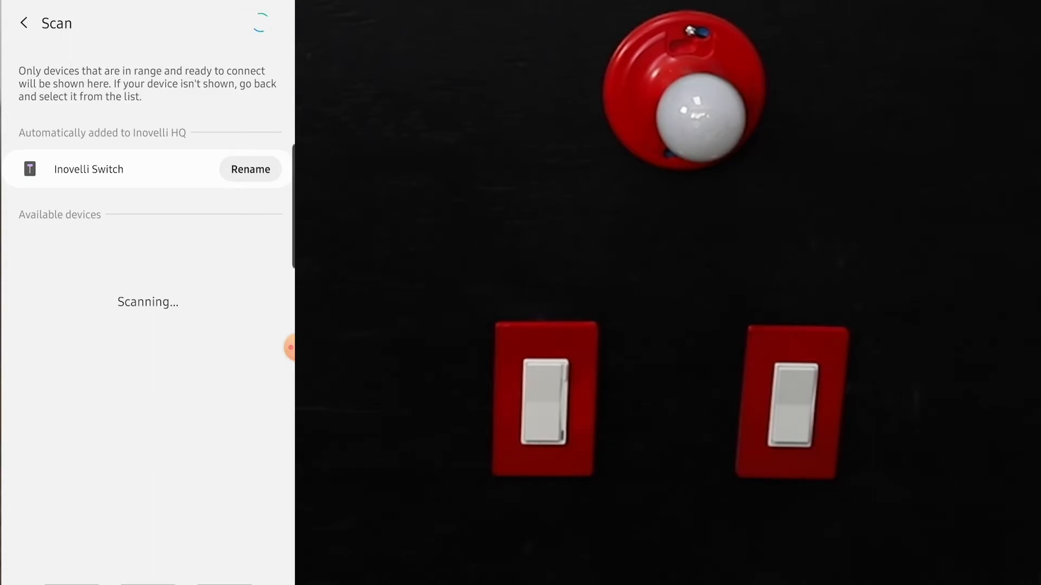
Rename Inovelli Switch to 'Inovelli test Switch'.
left_click(250, 169)
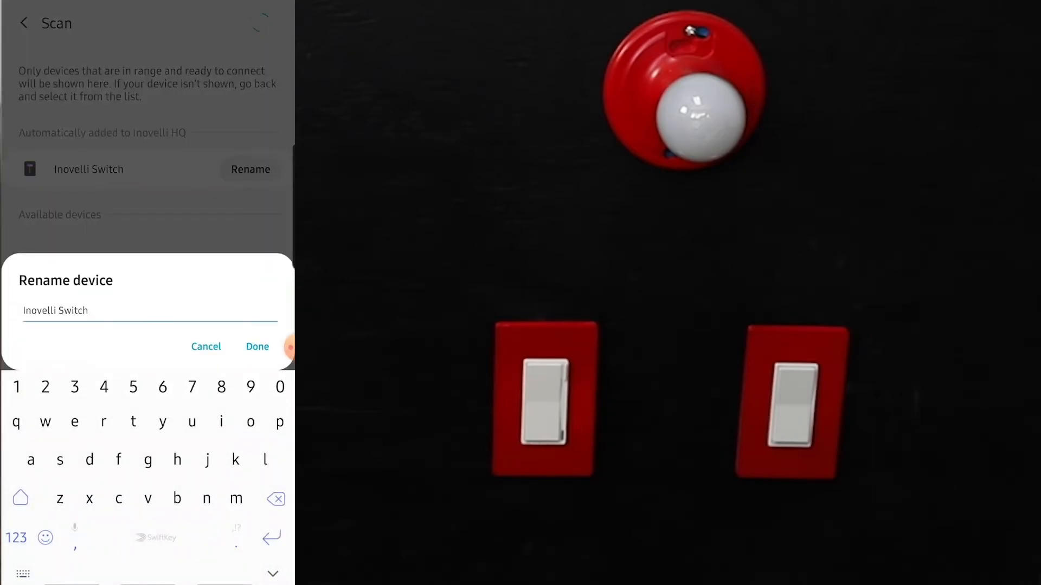
type("test")
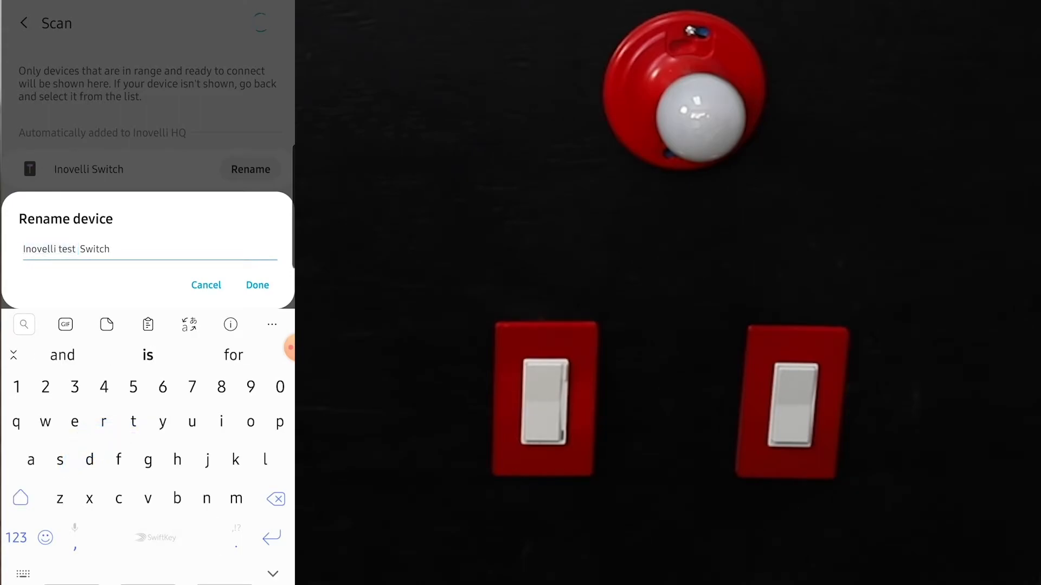
left_click(256, 285)
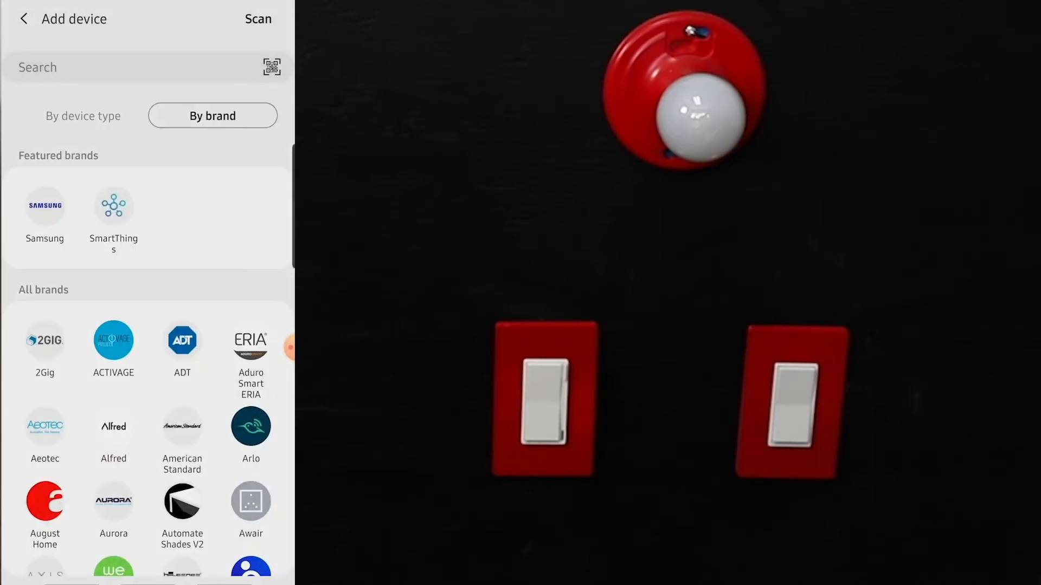
Return home and open the Inovelli test Switch card under No room assigned.
left_click(23, 20)
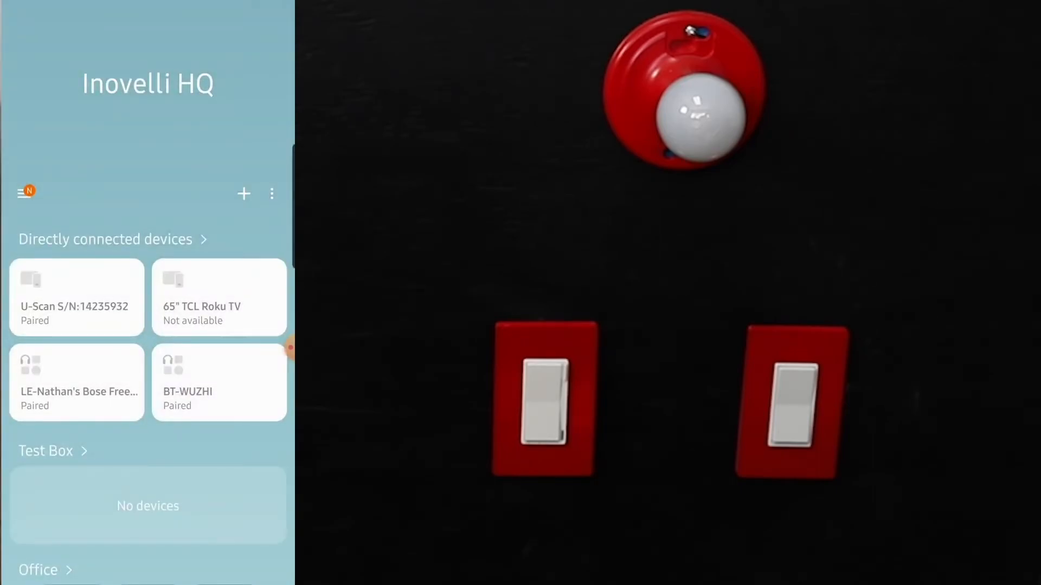
scroll("down", 3)
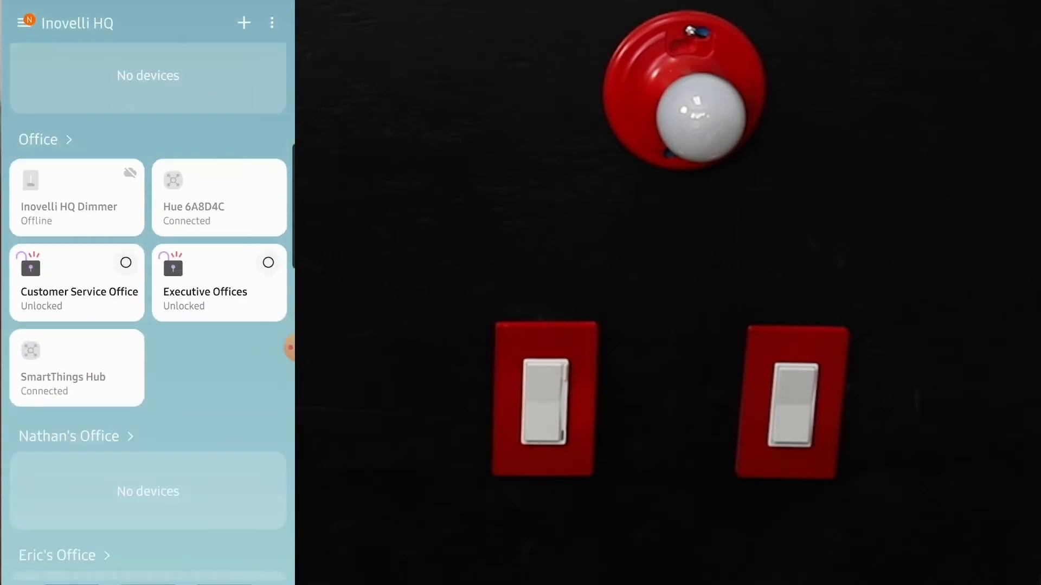
scroll("down", 3)
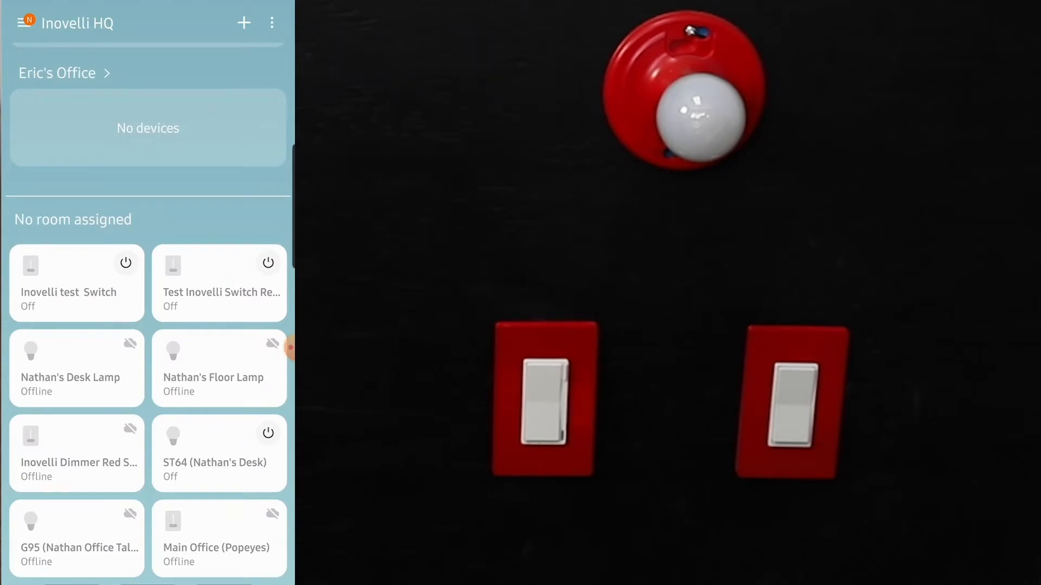
left_click(68, 283)
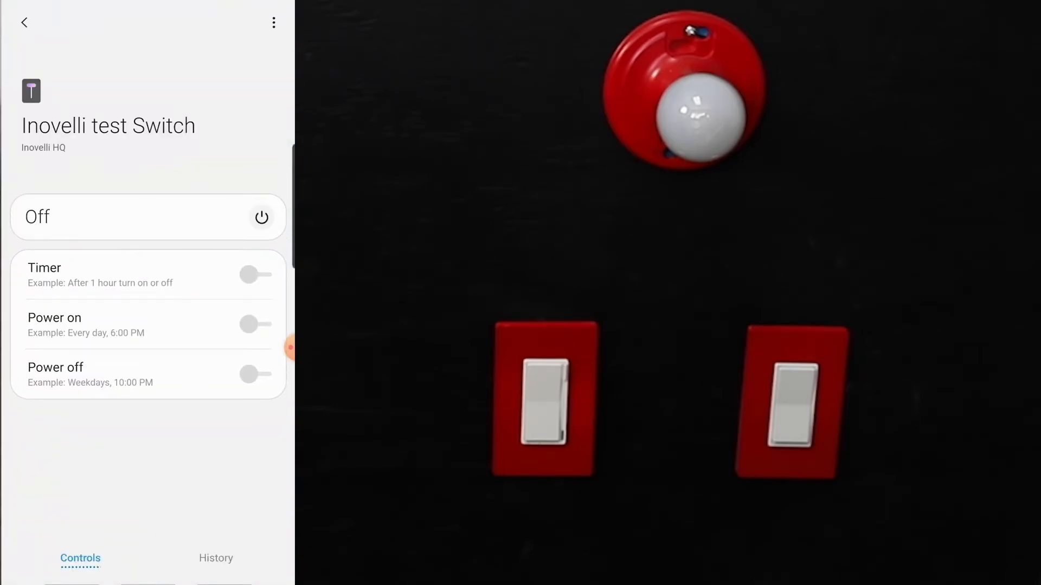
left_click(272, 22)
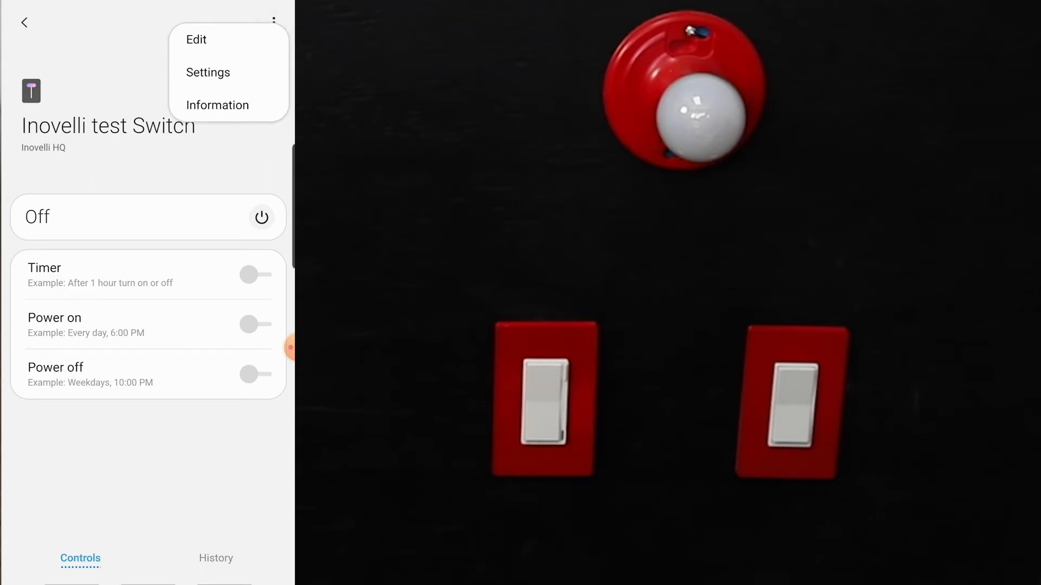
left_click(208, 72)
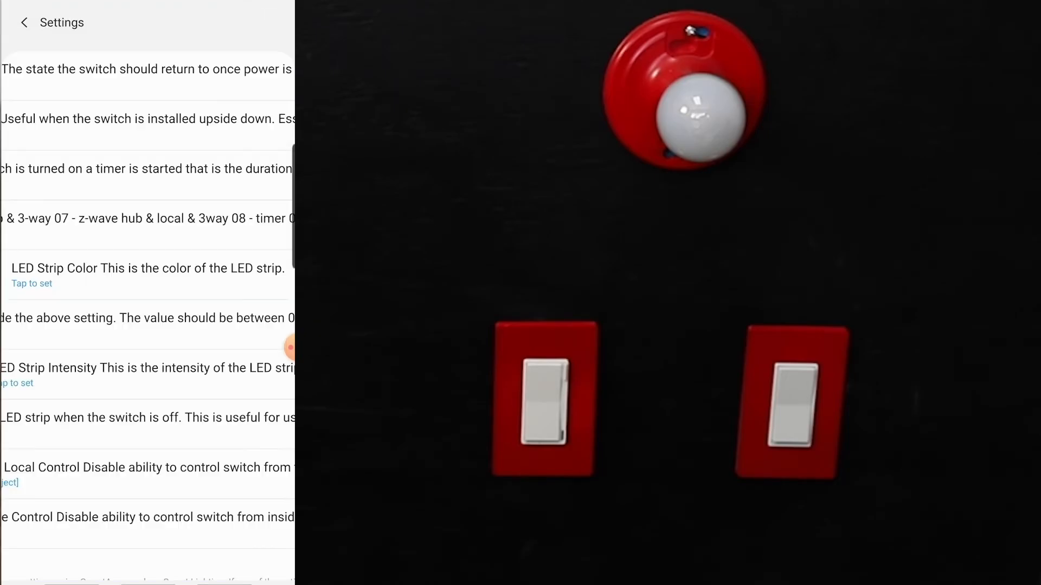
scroll("down", 3)
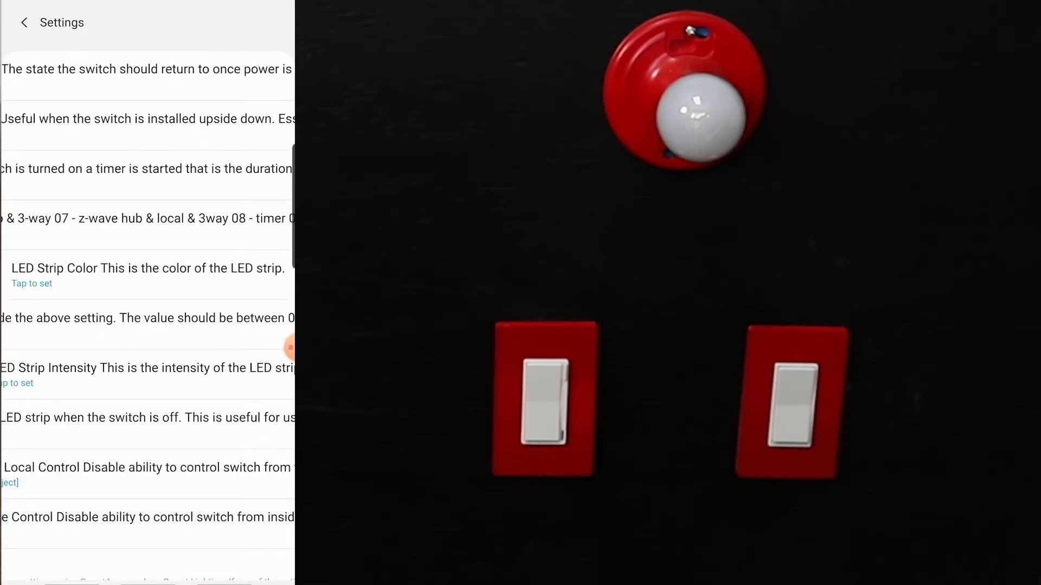
scroll("down", 3)
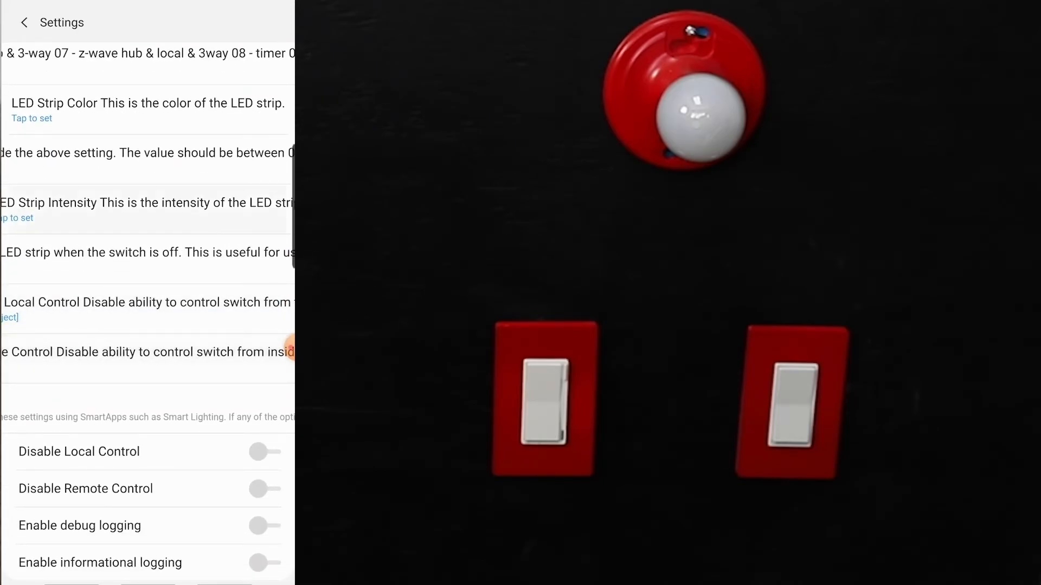
scroll("down", 3)
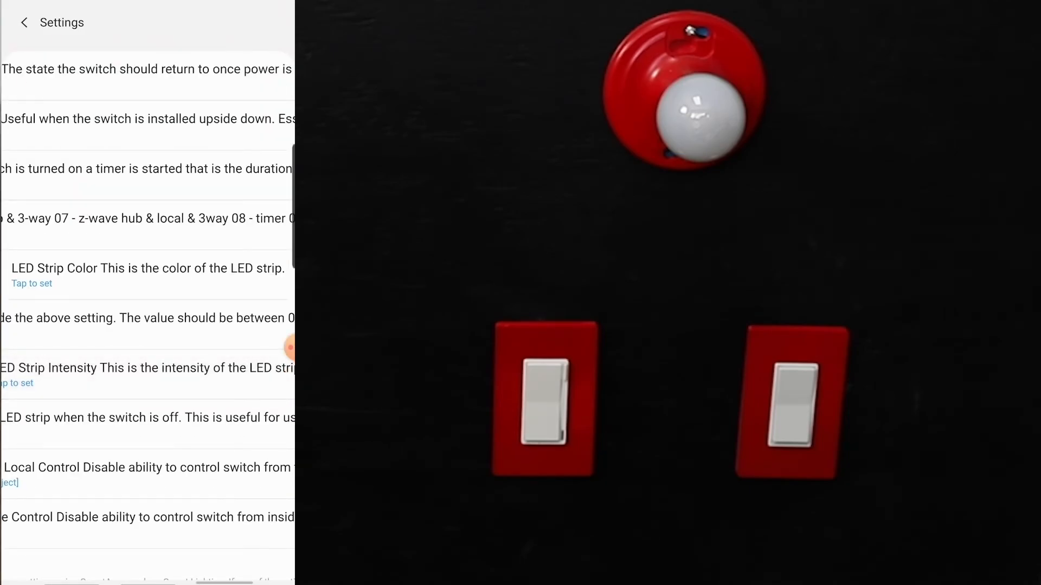
left_click(25, 22)
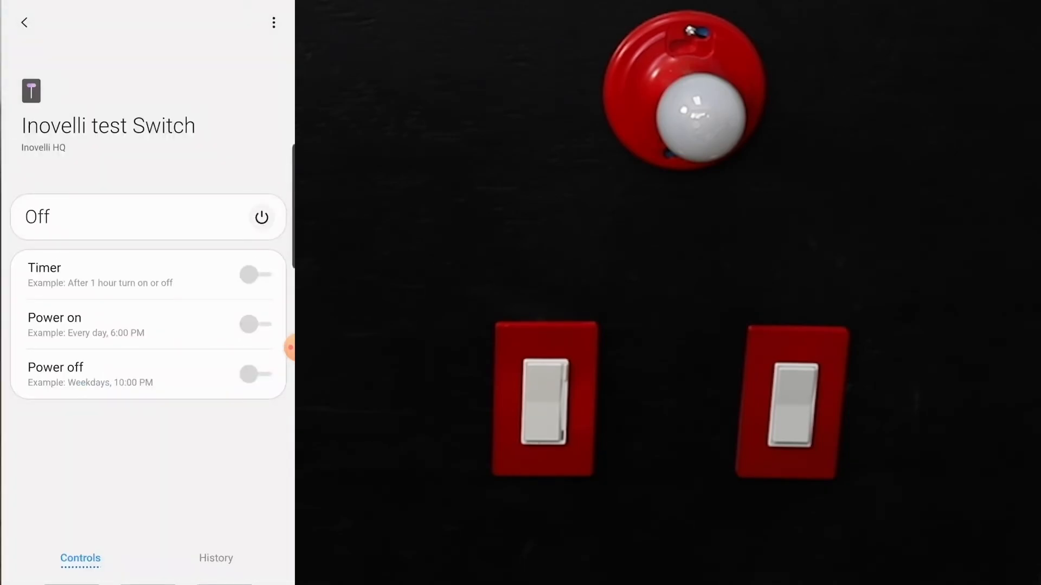
Toggle the Inovelli test Switch On, then back Off.
left_click(262, 217)
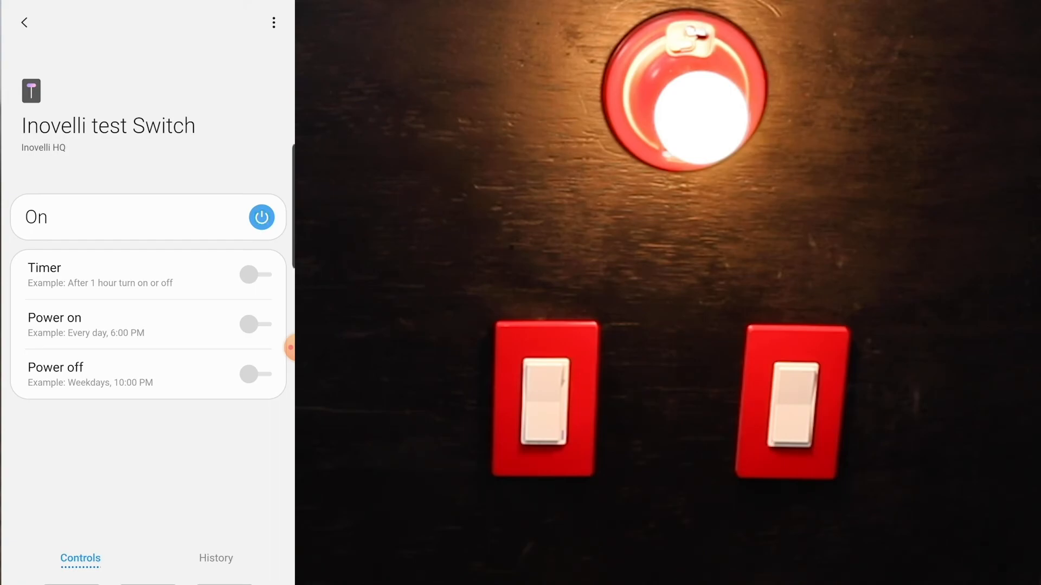
left_click(262, 217)
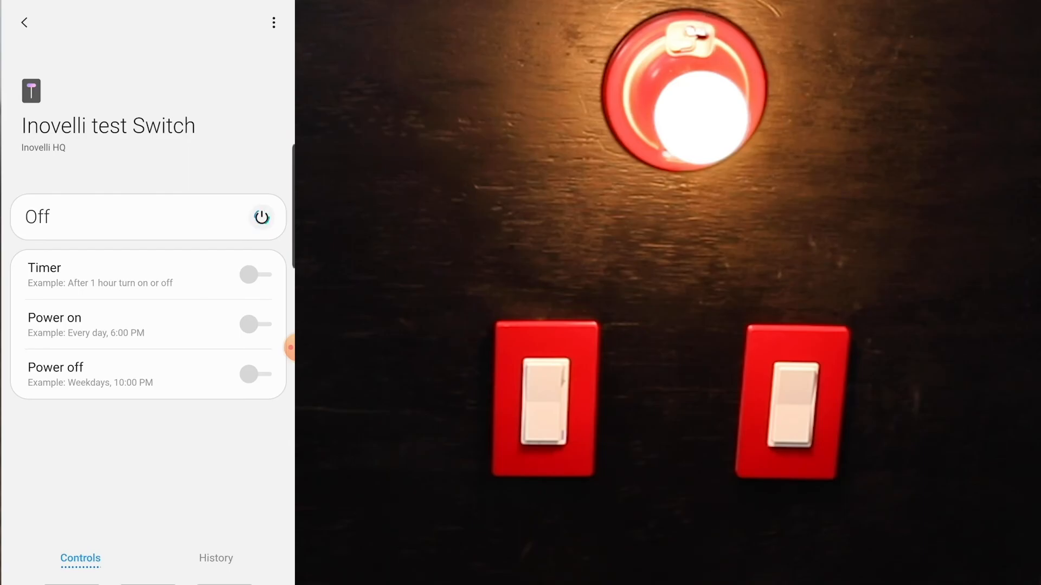